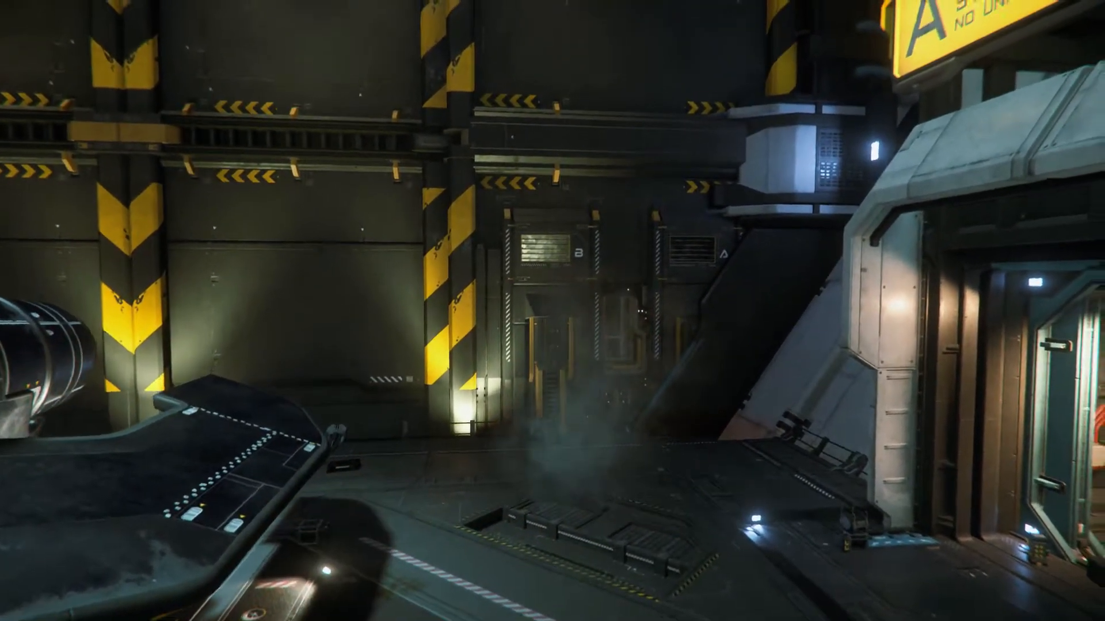
mouse_move(552, 311)
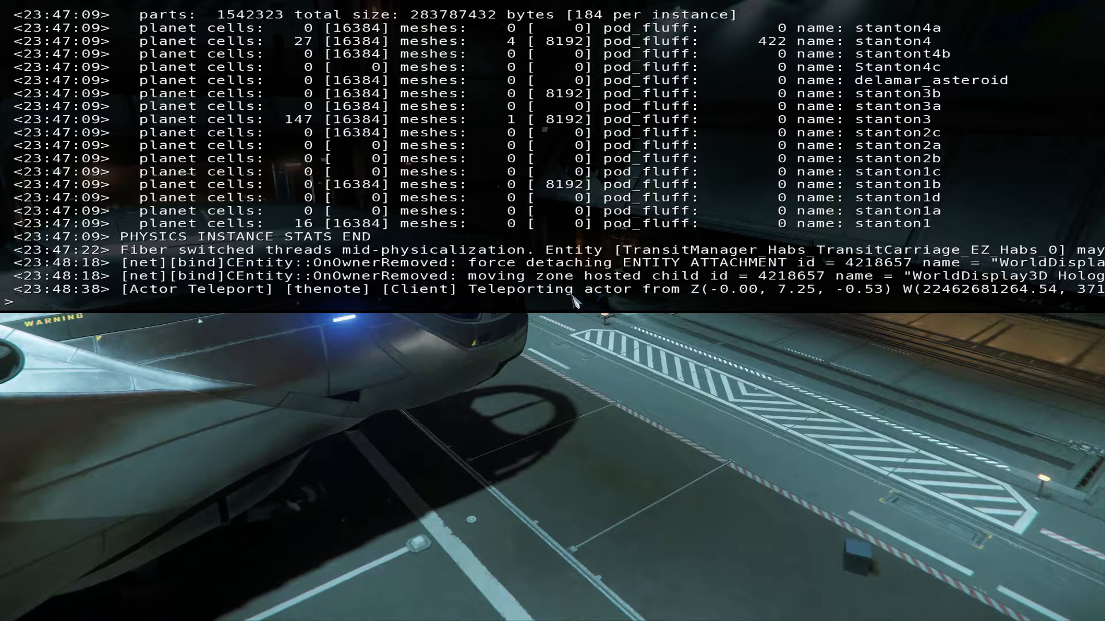
Step: Enter 'PHYSICS INST' on the developer console command line
text(w)
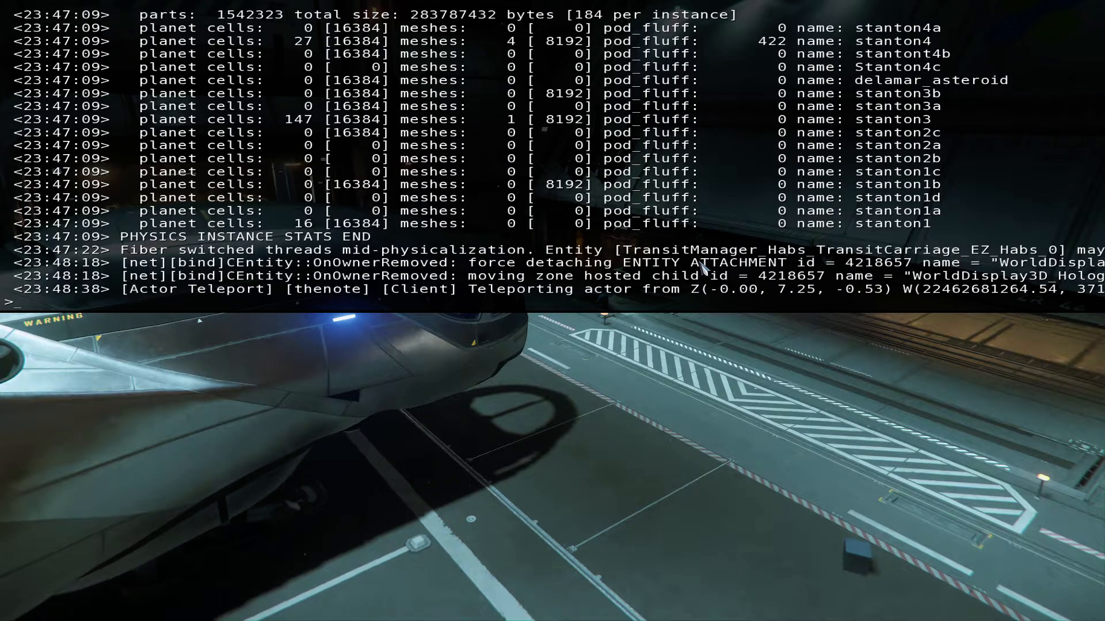
text(P)
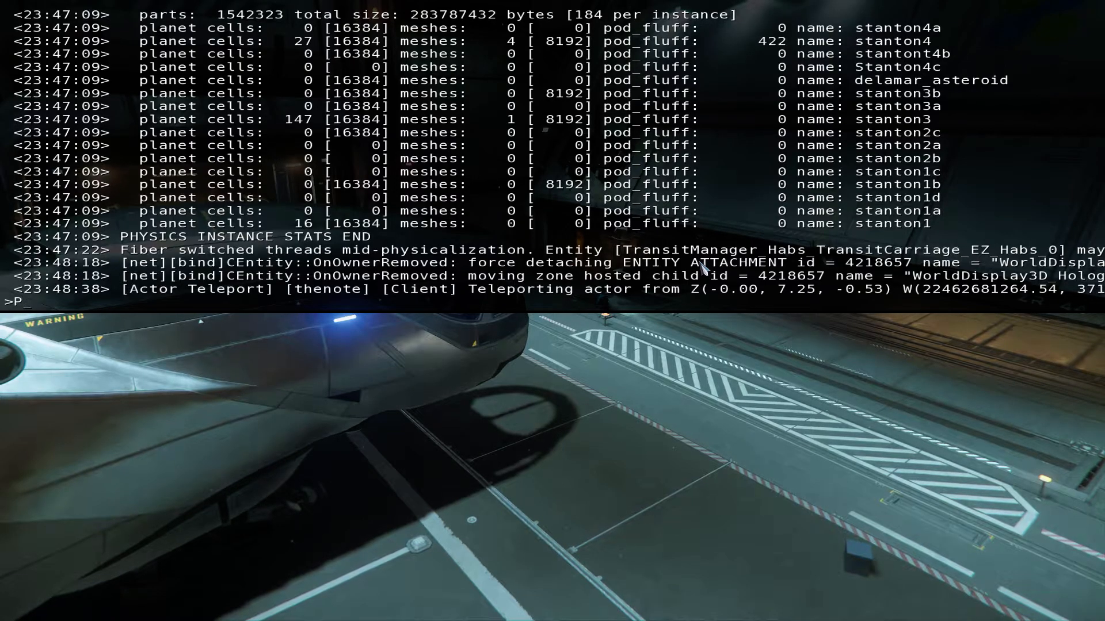
text(HY)
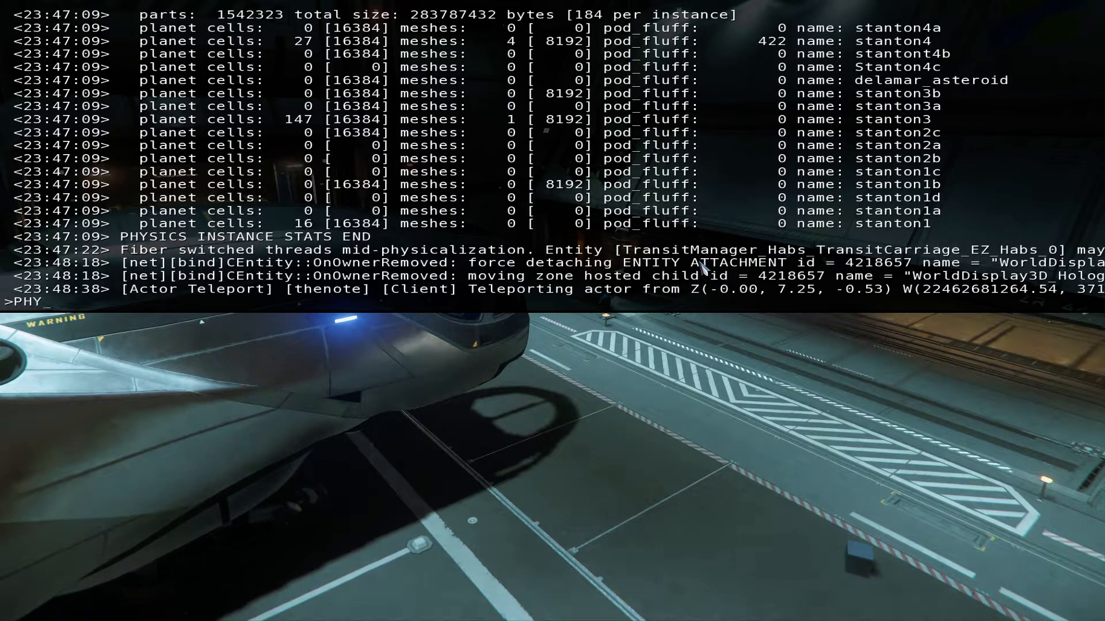
text(PHYSICS INST)
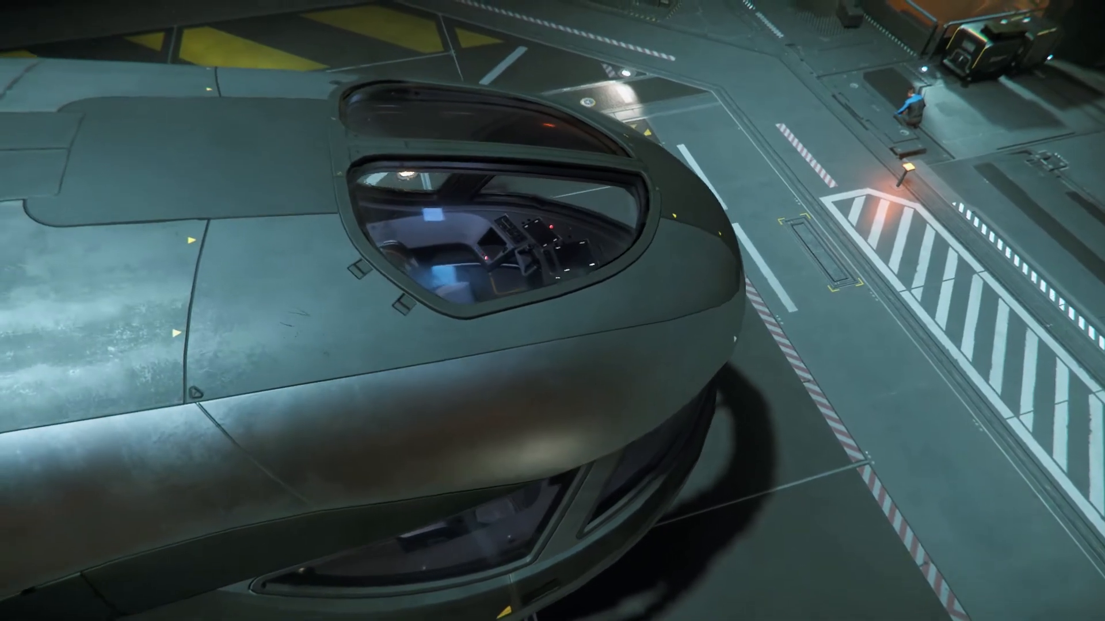
Step: Bring up the pause menu to reach the Exit to Menu confirmation
key(Escape)
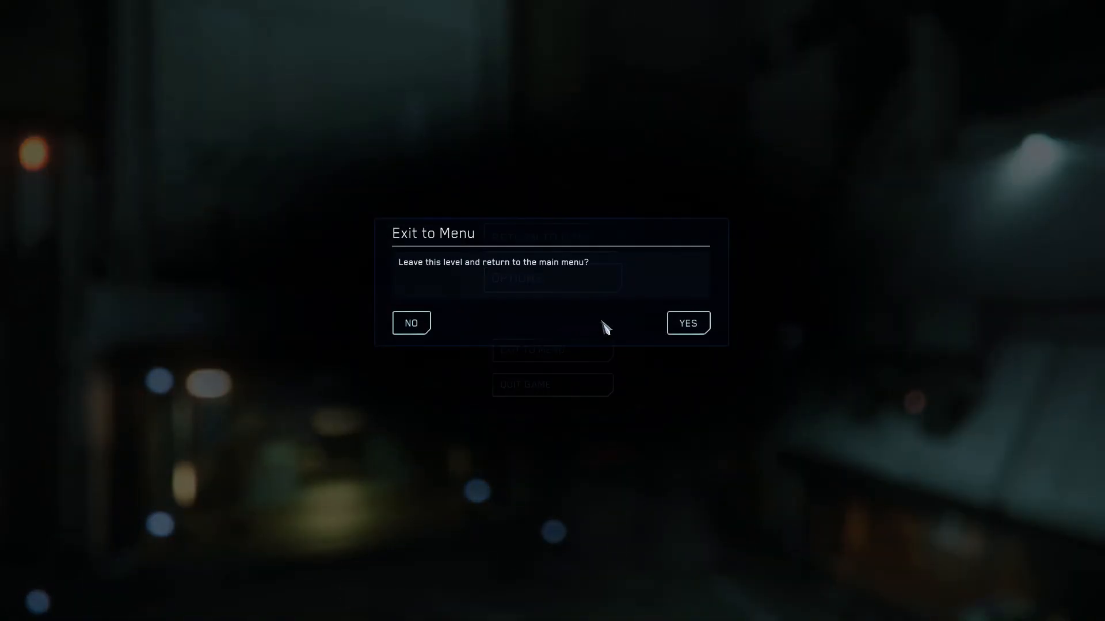